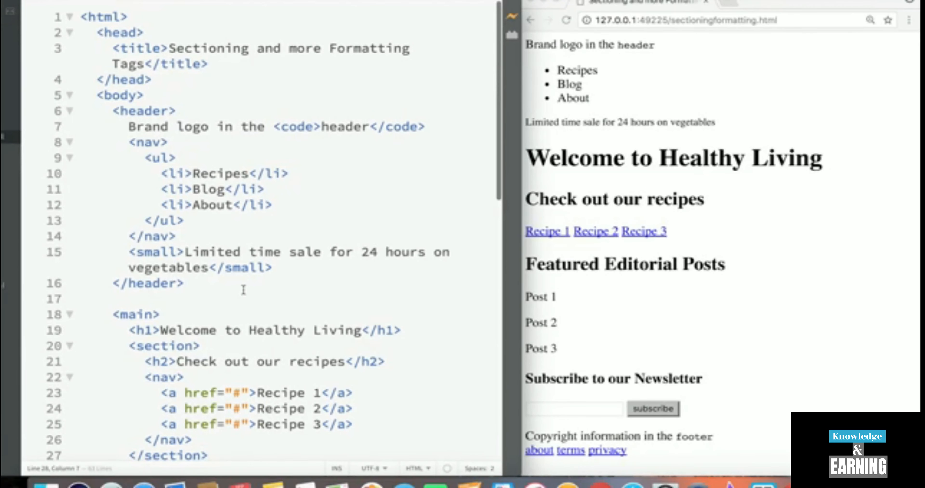
Review the featured posts markup, examining the first and second article elements.
scroll(down, 3)
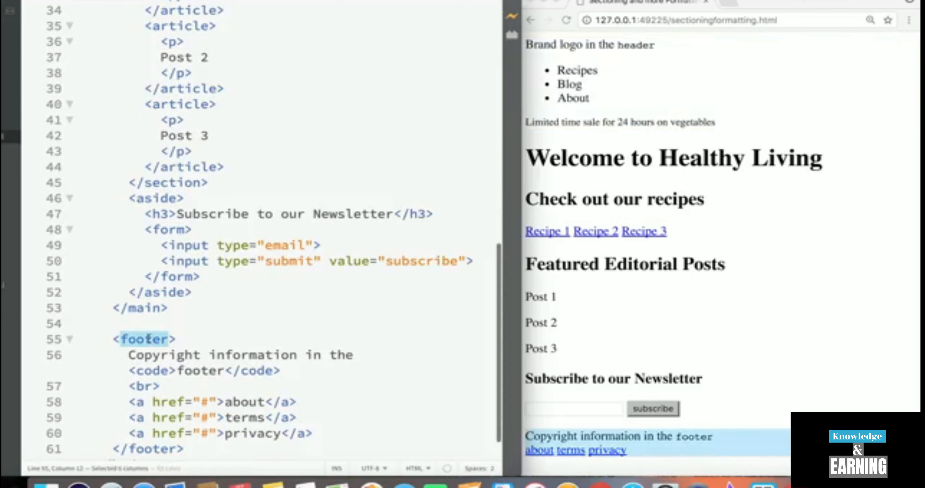
scroll(up, 3)
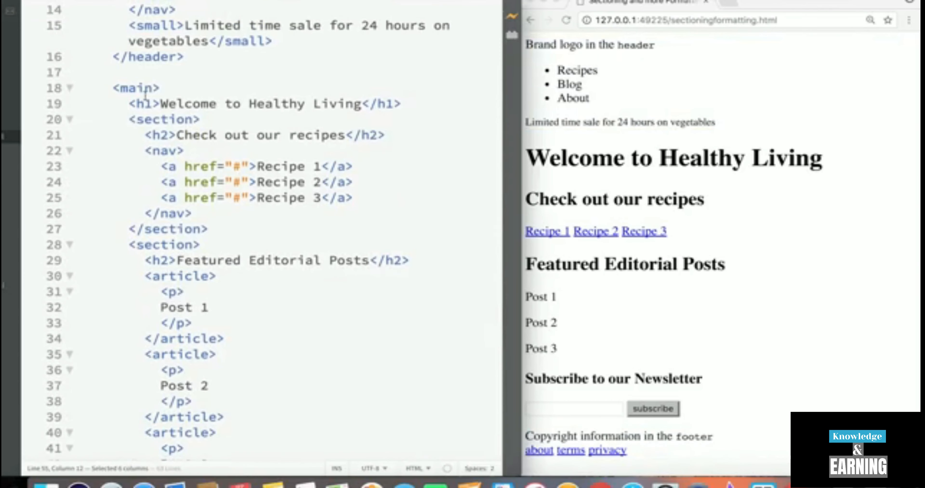
scroll(down, 3)
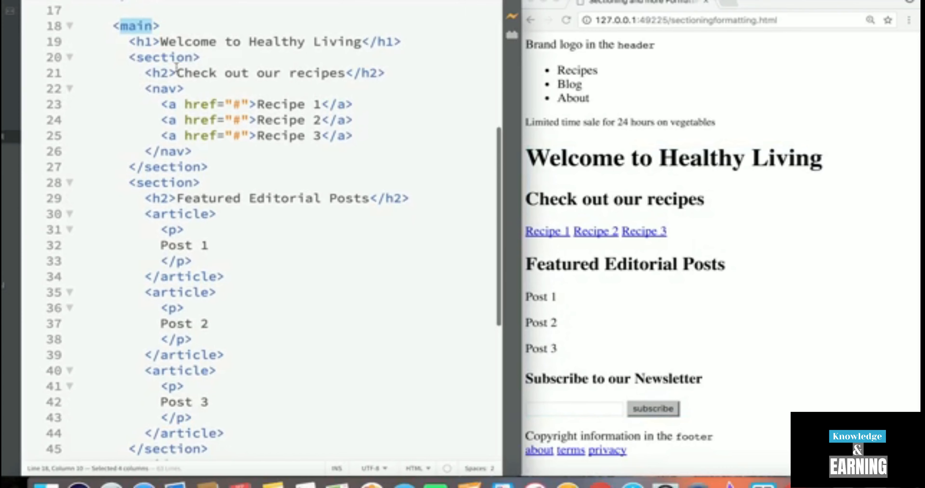
scroll(down, 3)
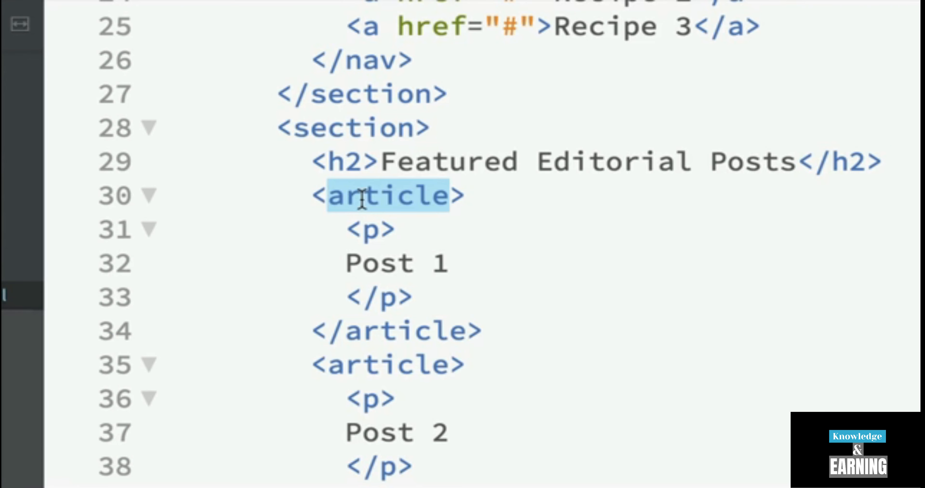
mouse_move(399, 203)
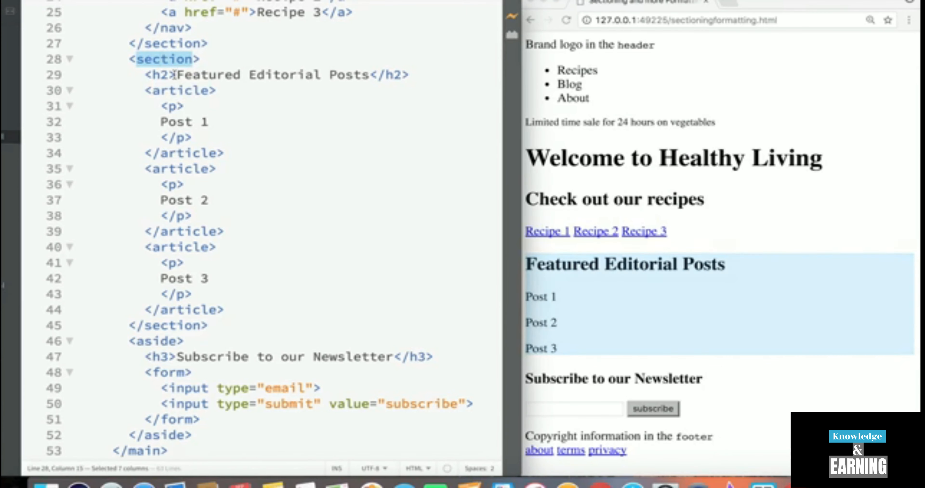
click(182, 91)
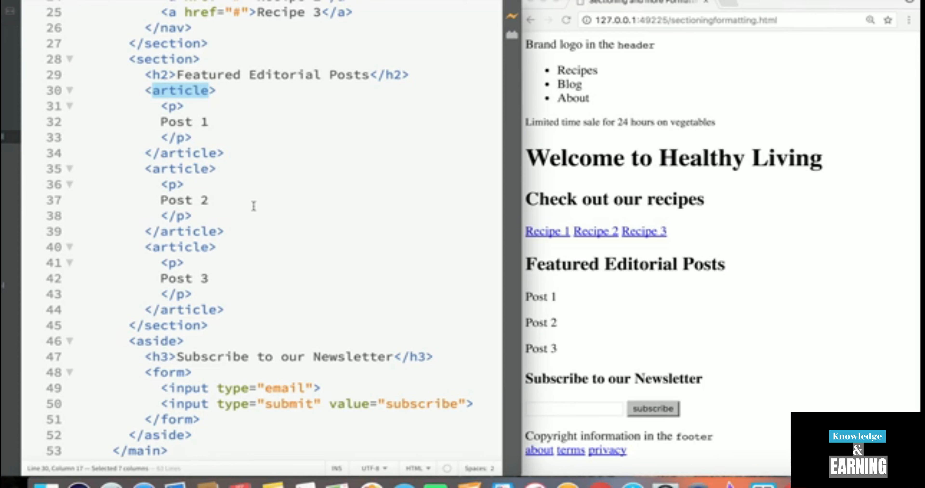
mouse_move(184, 93)
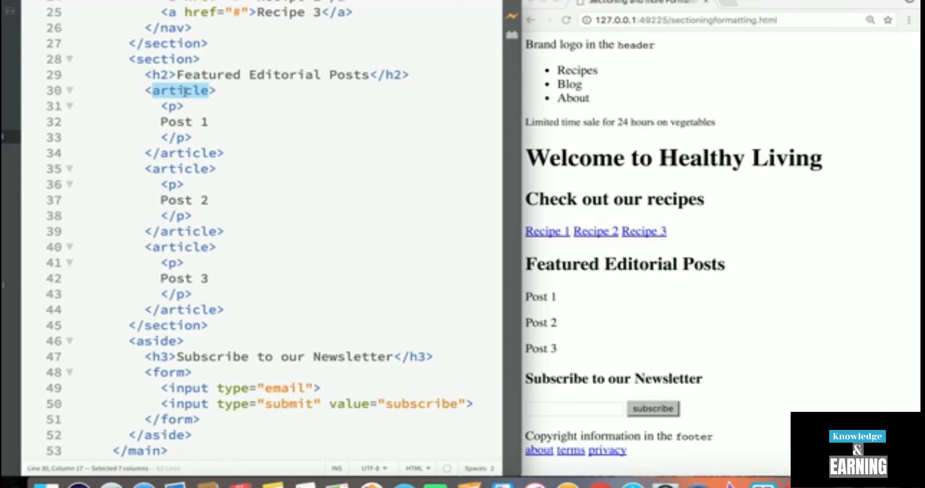
click(164, 59)
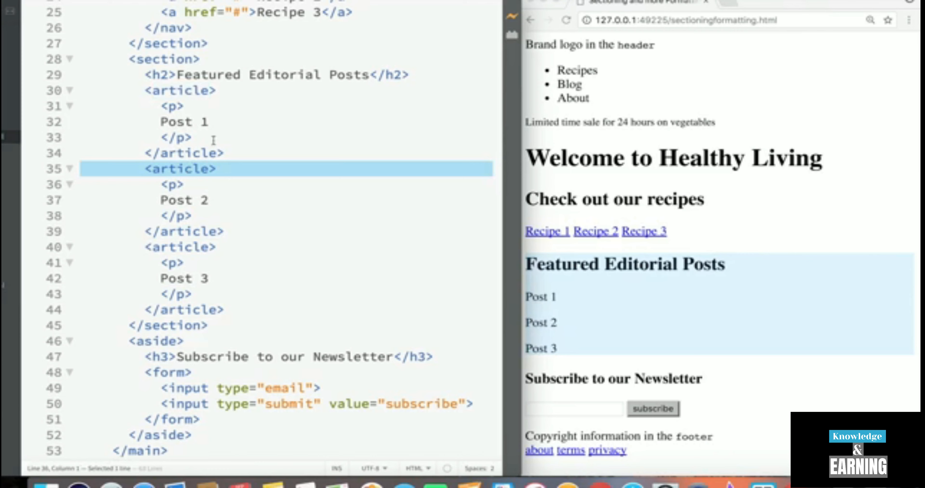
click(188, 168)
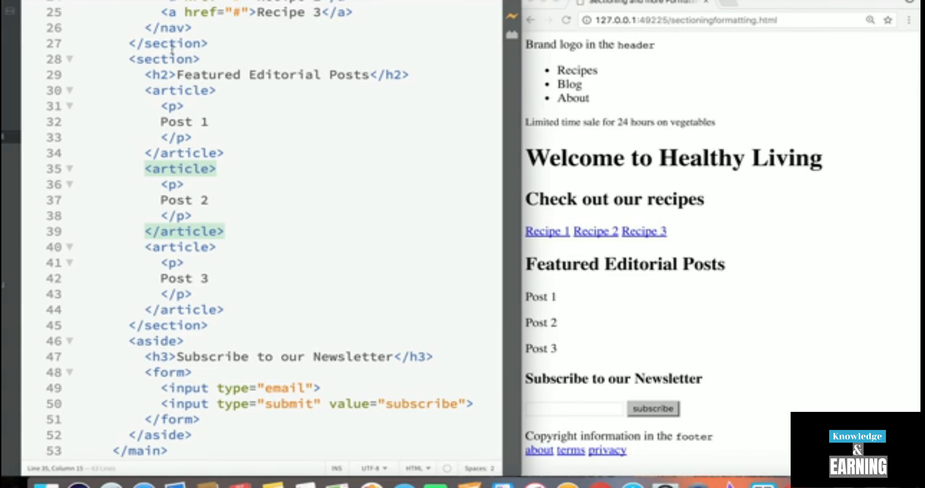
double_click(164, 58)
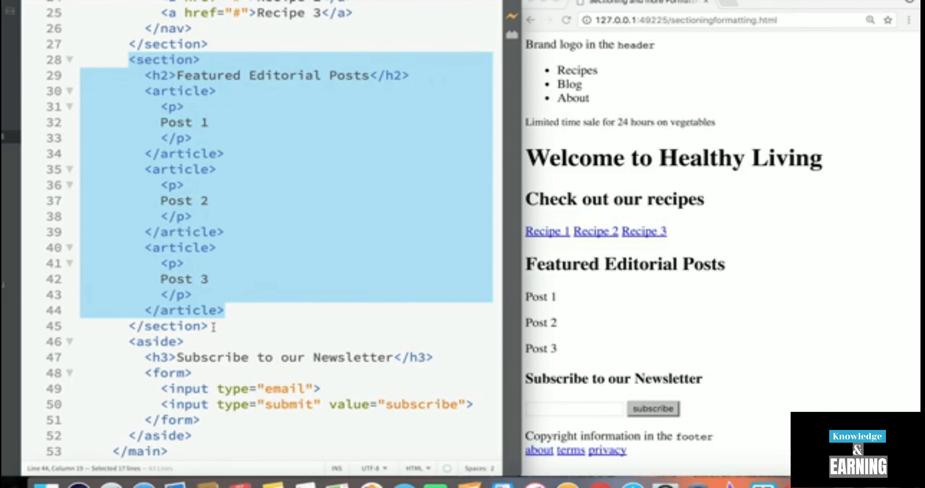
Inspect the aside block and enlarge the notes window to read the post texts.
click(213, 325)
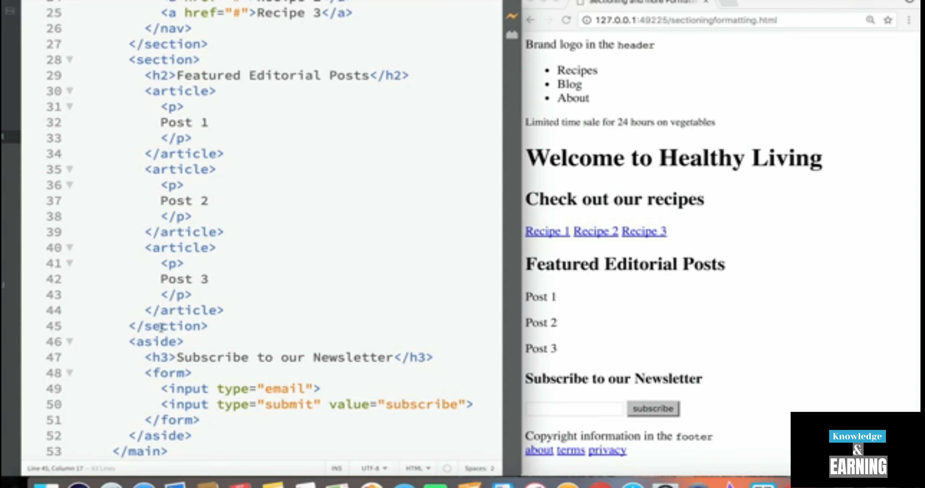
click(209, 325)
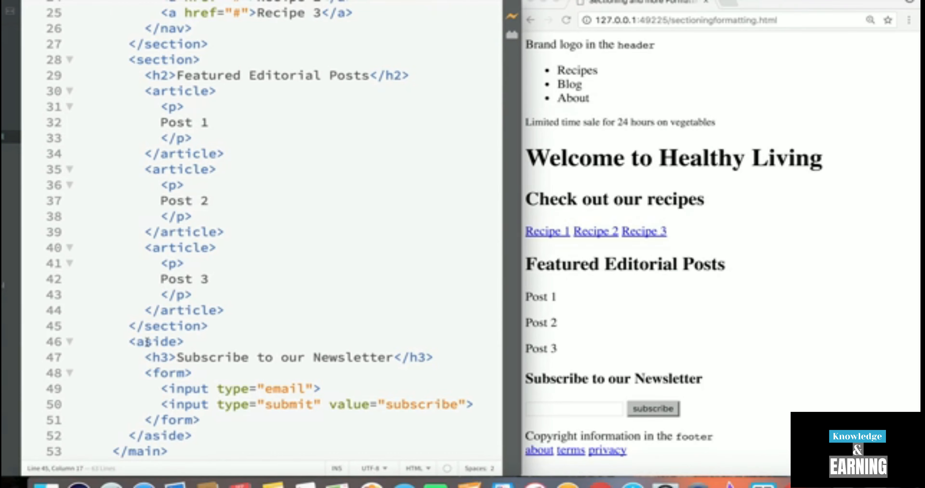
double_click(157, 341)
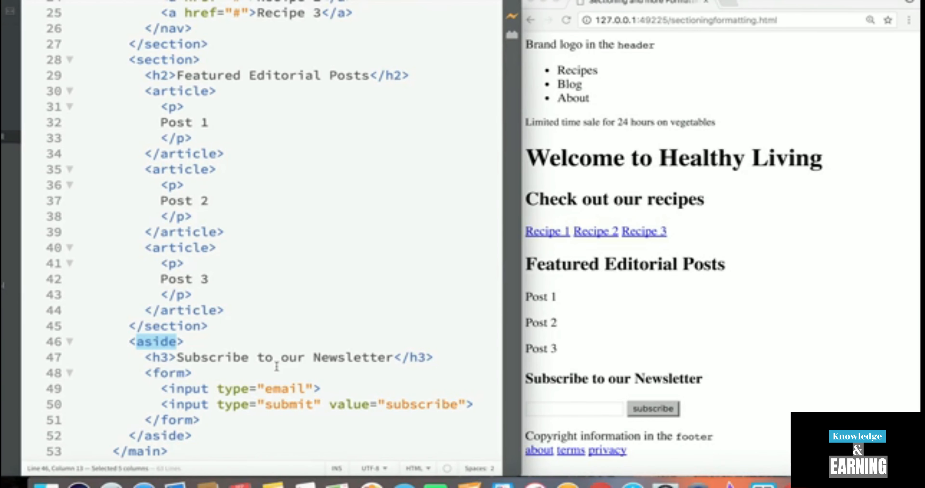
scroll(up, 3)
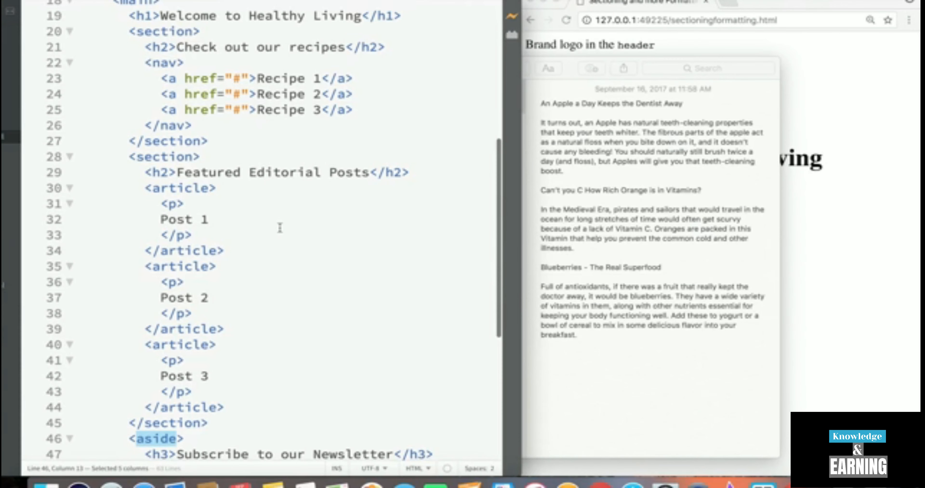
drag(177, 203, 201, 235)
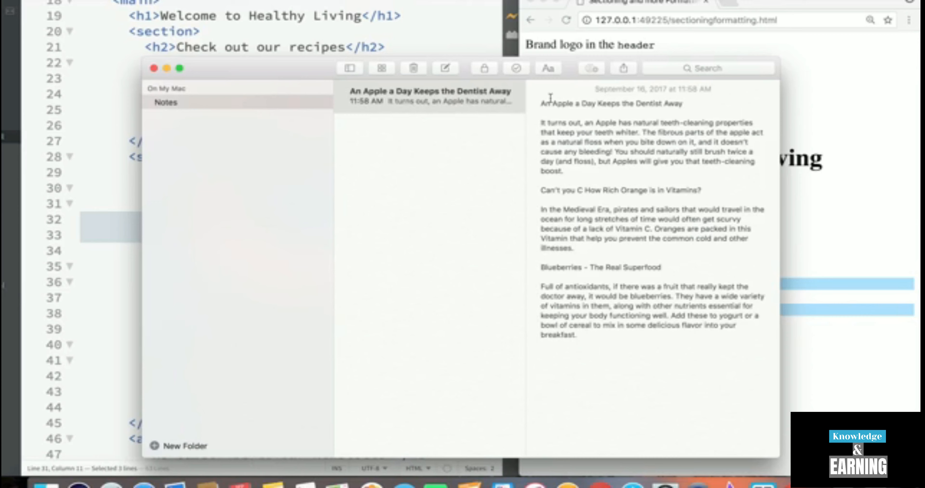
Replace the Post 1 paragraph with an empty <details></details> element and expand it in the preview.
double_click(611, 103)
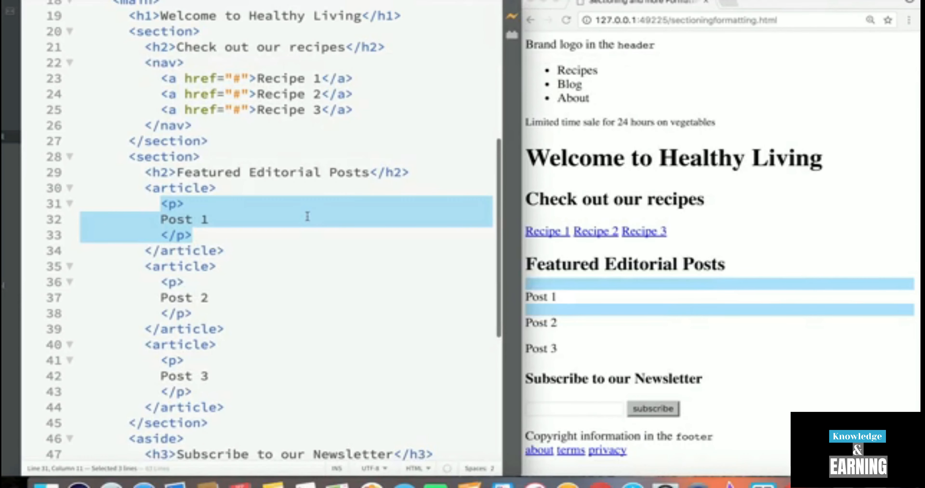
text(<details></details>)
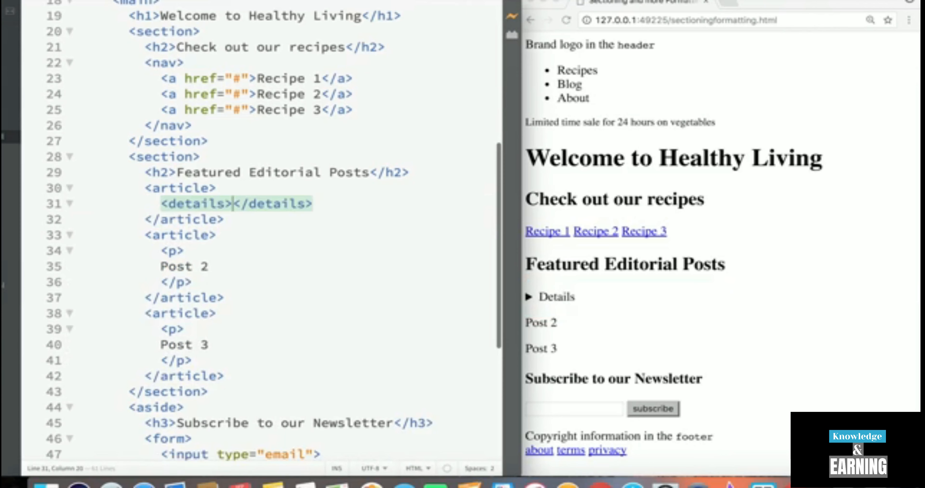
key(enter)
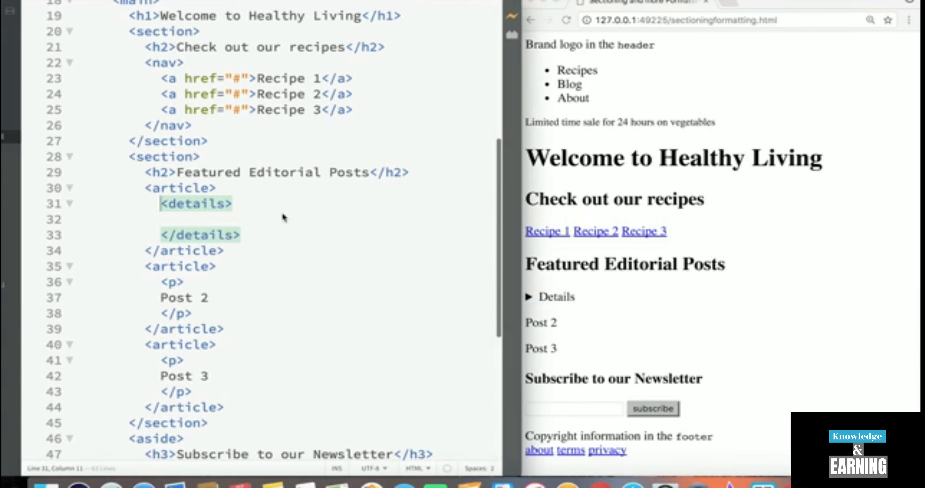
click(551, 297)
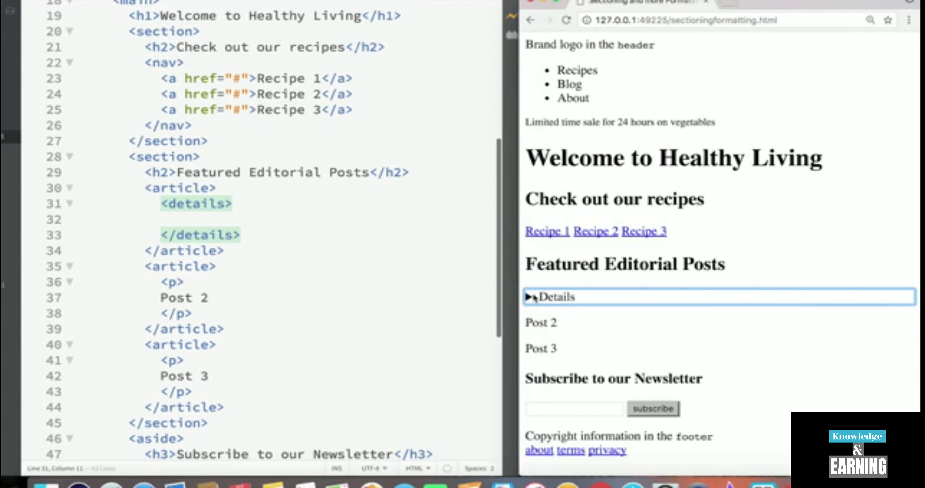
click(530, 296)
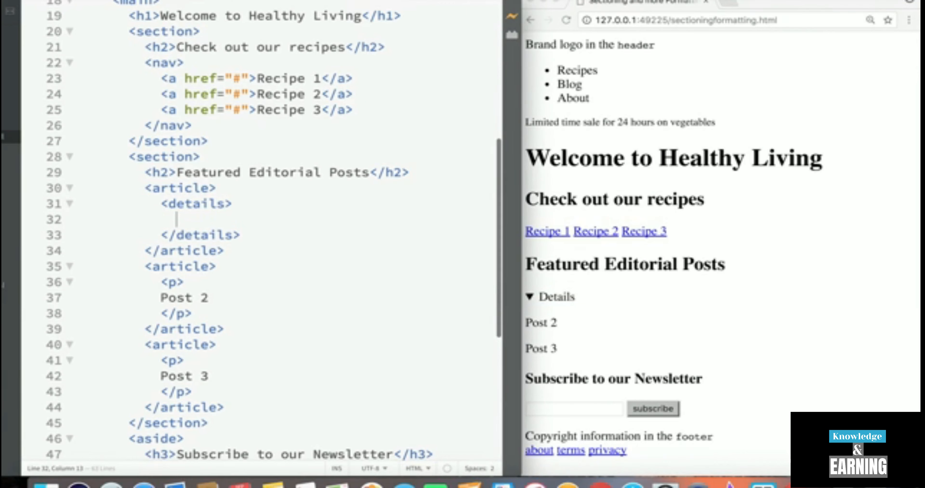
text(summary>)
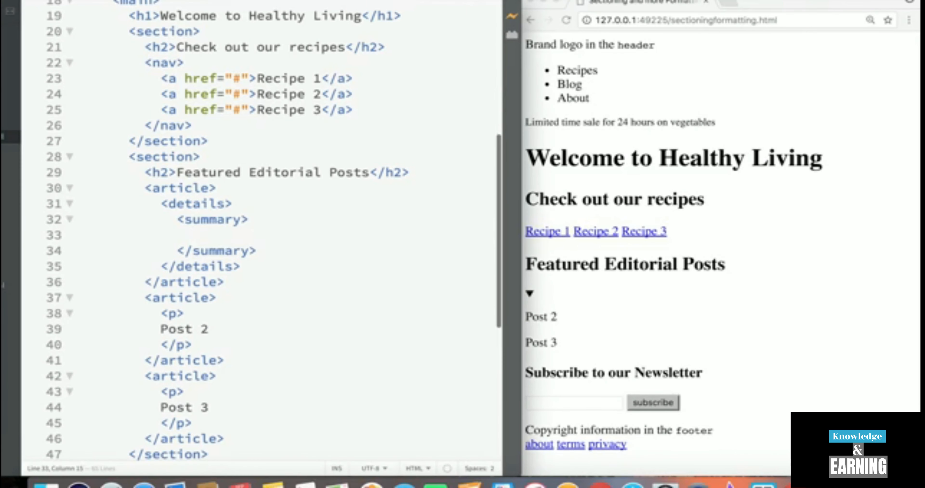
text(An Apple a Day Keeps the Dentist Away)
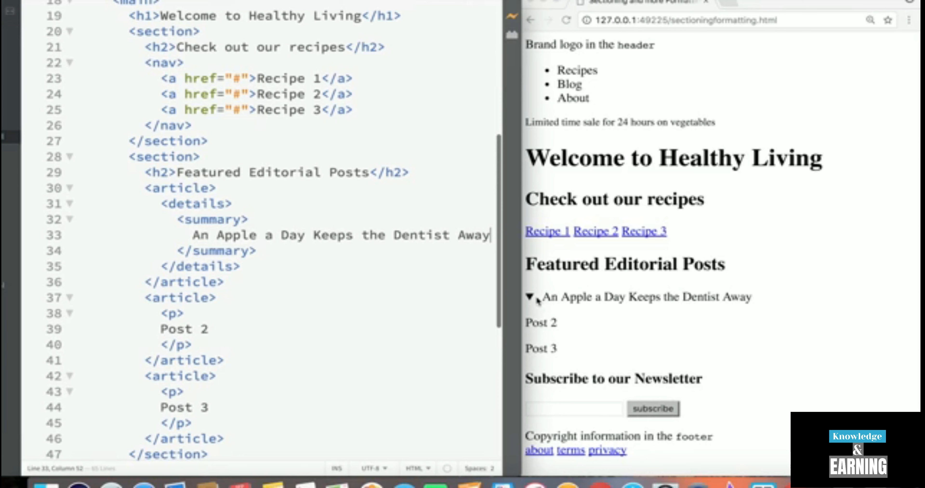
click(530, 297)
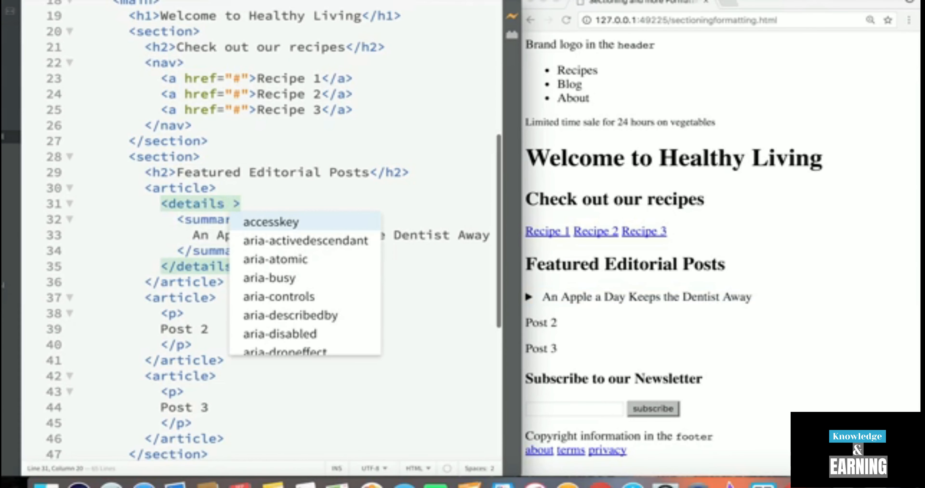
text(open)
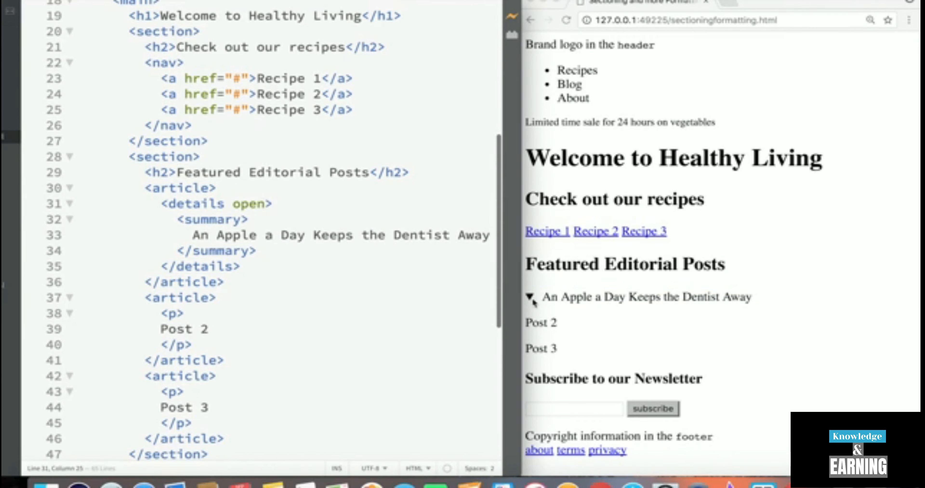
click(271, 204)
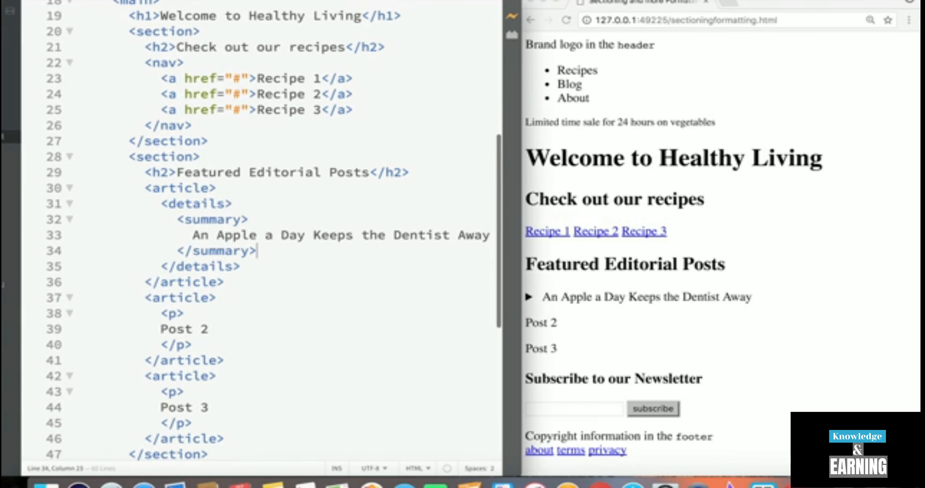
Paste the apple teeth-cleaning paragraph after the summary and drop the temporary open attribute.
key(enter)
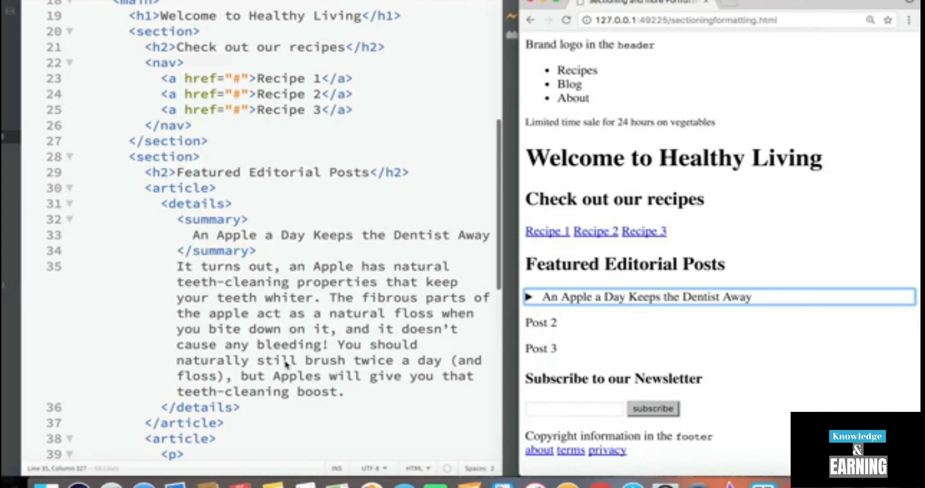
click(195, 203)
text( open)
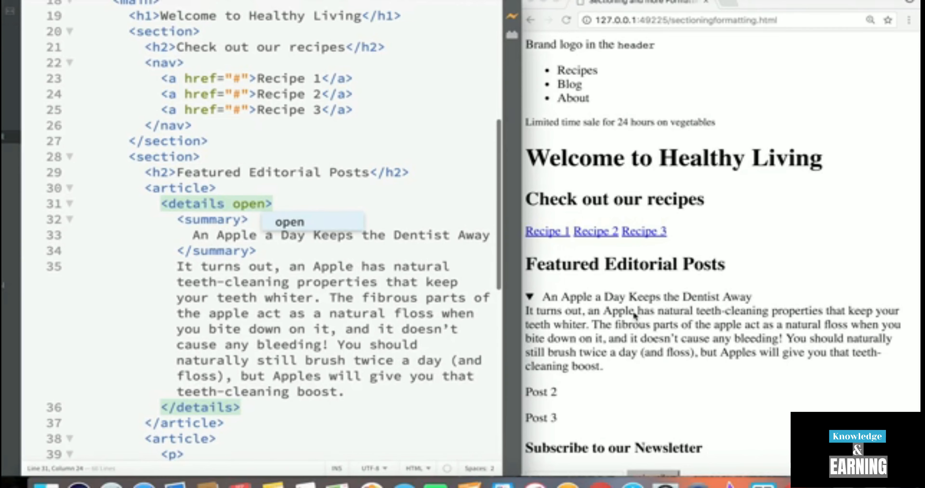
scroll(down, 3)
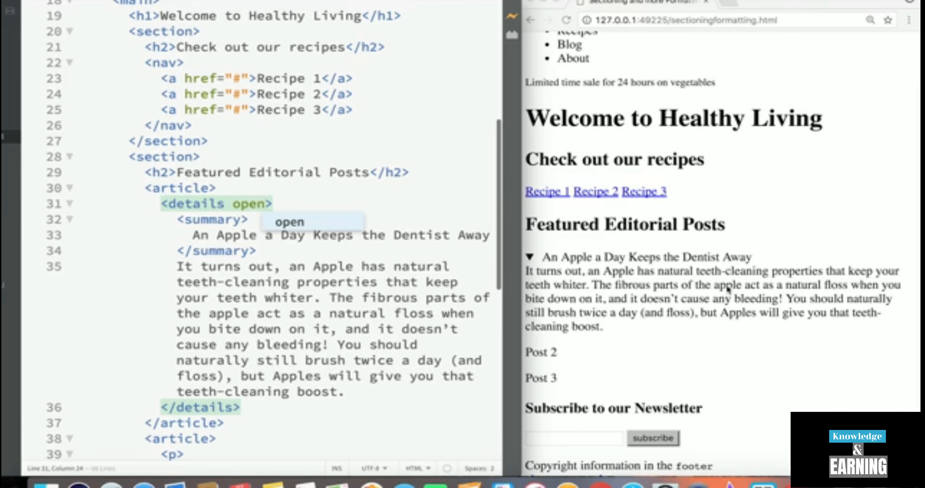
mouse_move(774, 344)
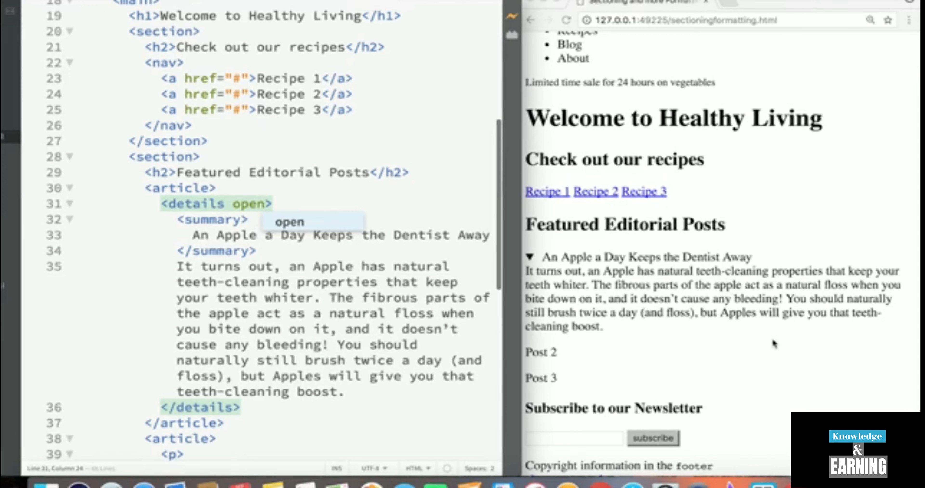
mouse_move(721, 332)
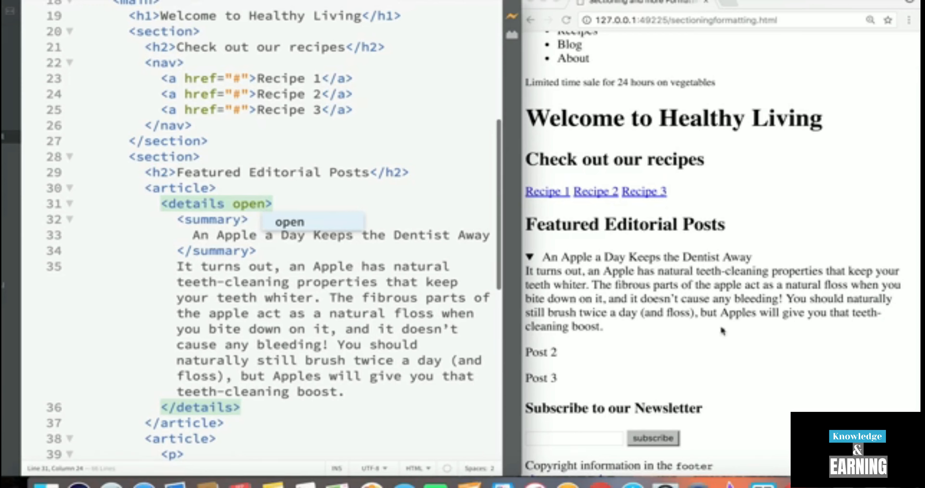
mouse_move(565, 306)
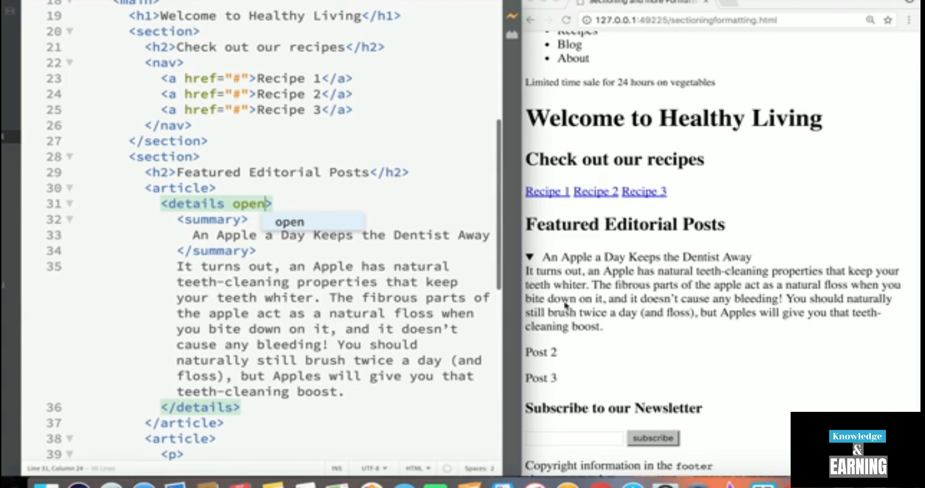
mouse_move(790, 351)
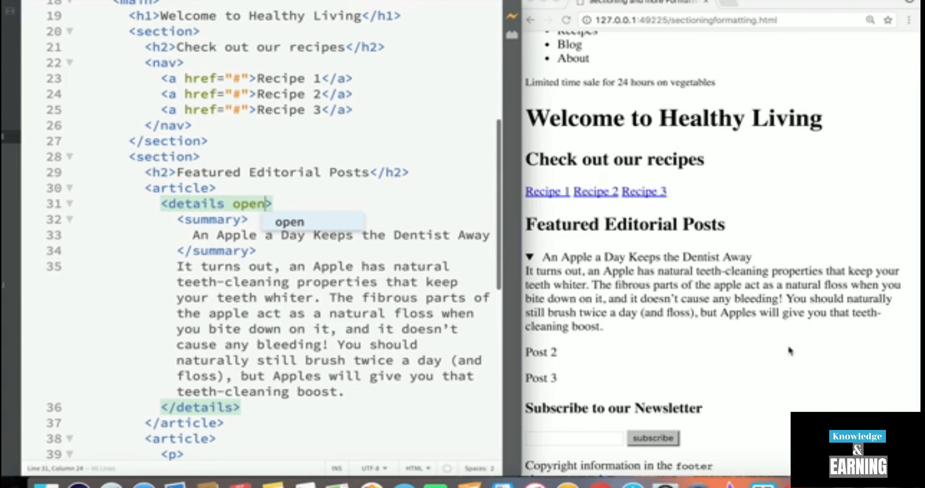
double_click(248, 204)
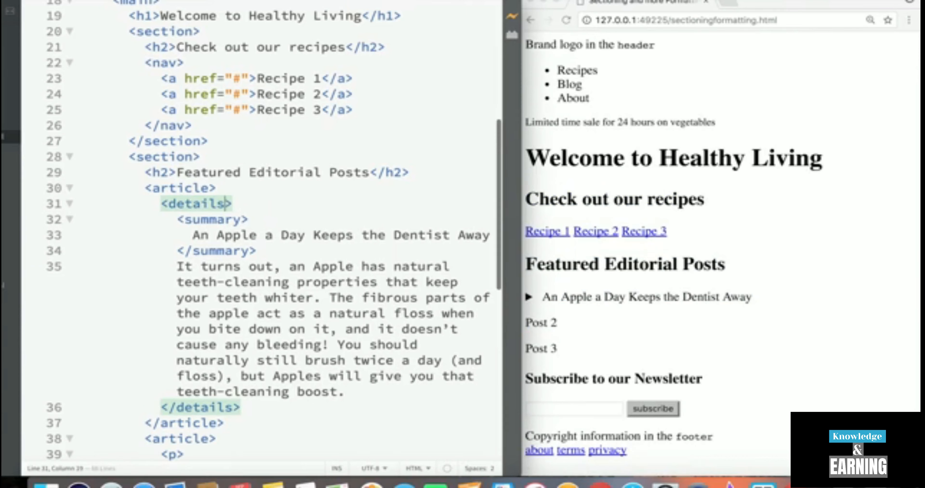
Expand and collapse the apple post in the Chrome preview to verify the paragraph hides.
click(641, 297)
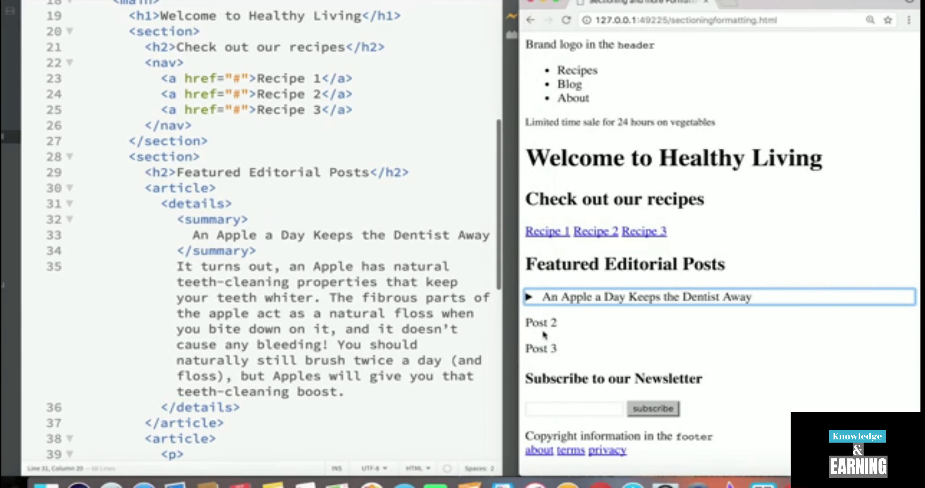
click(530, 297)
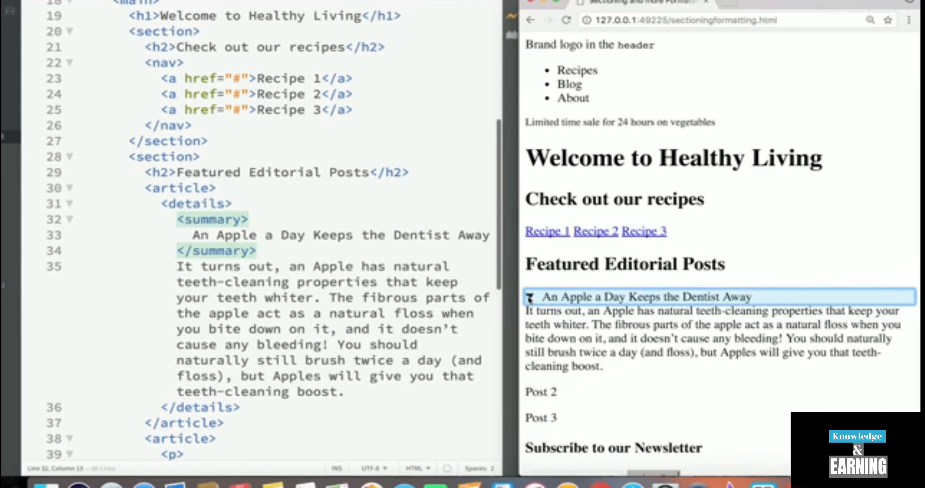
click(529, 297)
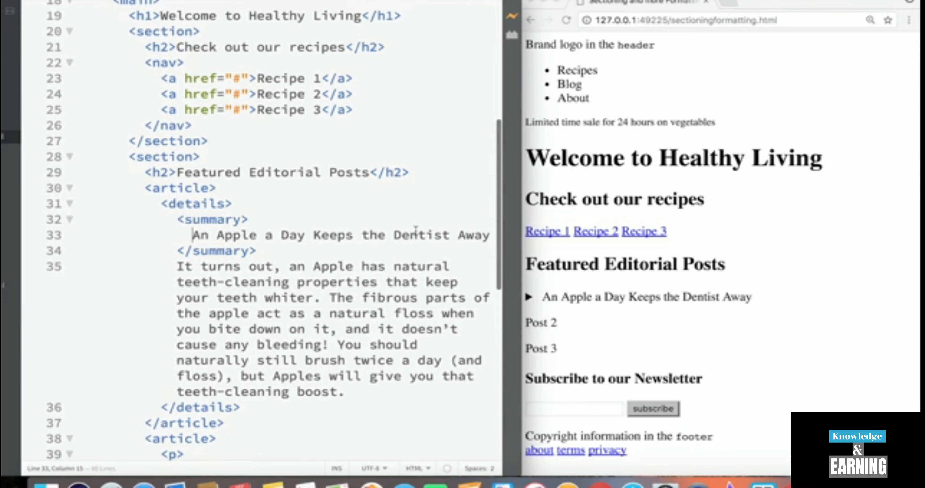
Wrap the apple summary in <mark></mark> and replace the Post 2 paragraph with an empty details element.
text(<mark></mark>)
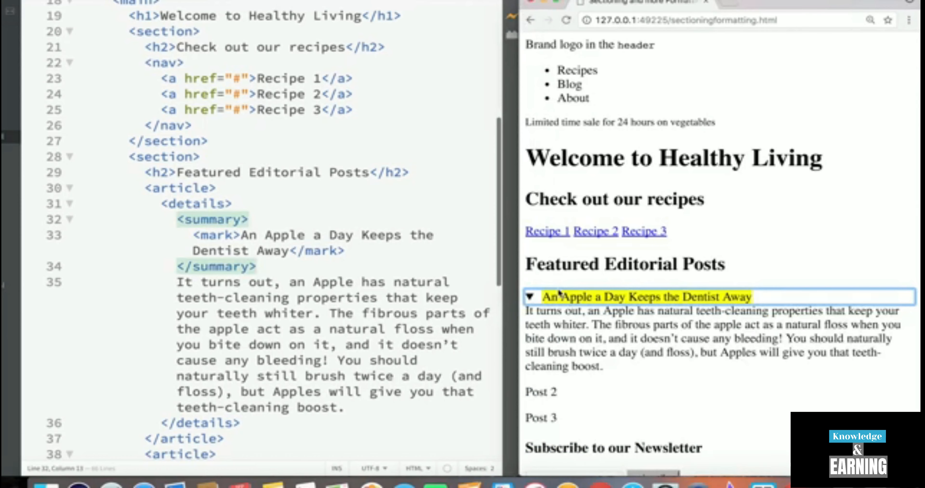
mouse_move(555, 285)
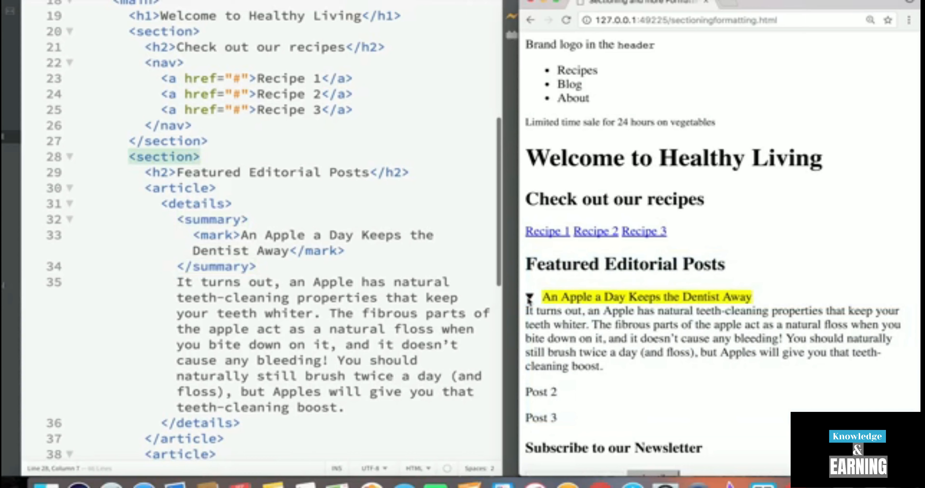
click(529, 296)
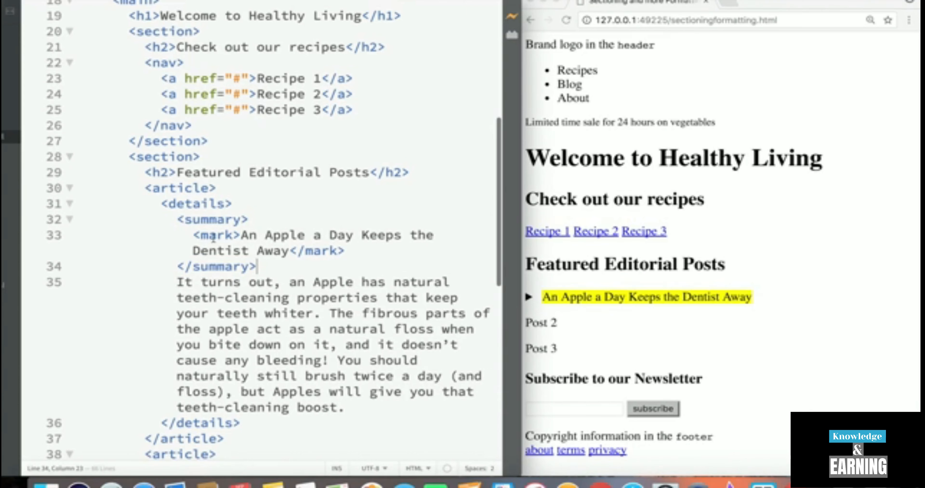
double_click(218, 235)
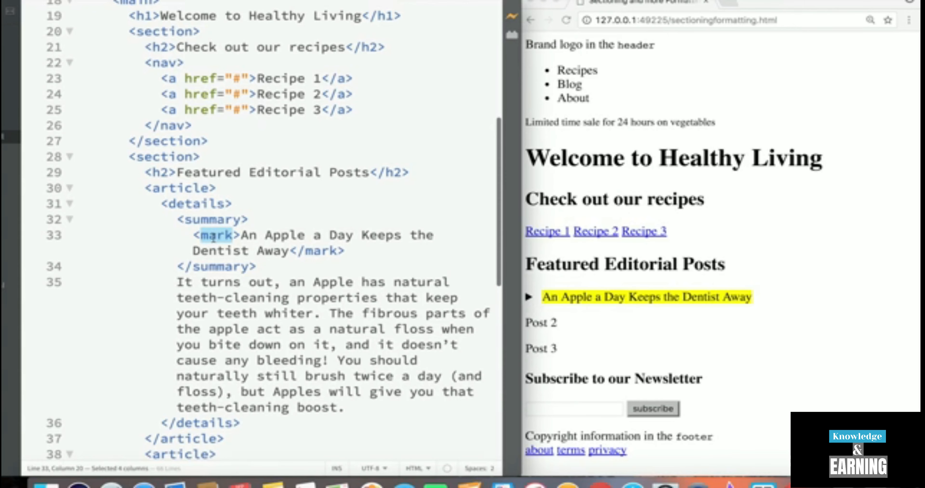
scroll(down, 3)
text(<details></details>)
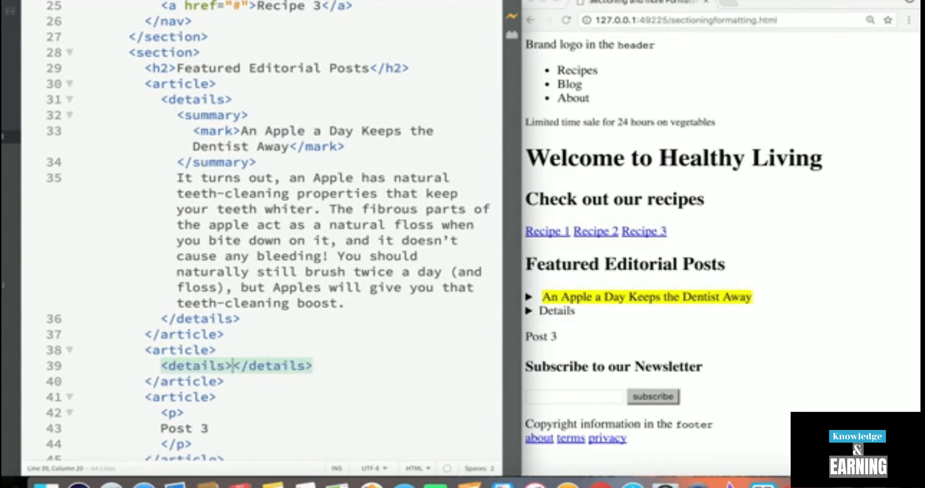
Add a marked summary 'Can't you C How Rich Orange is in Vitamins?' and paste the orange paragraph beneath it.
text(summary></summary>)
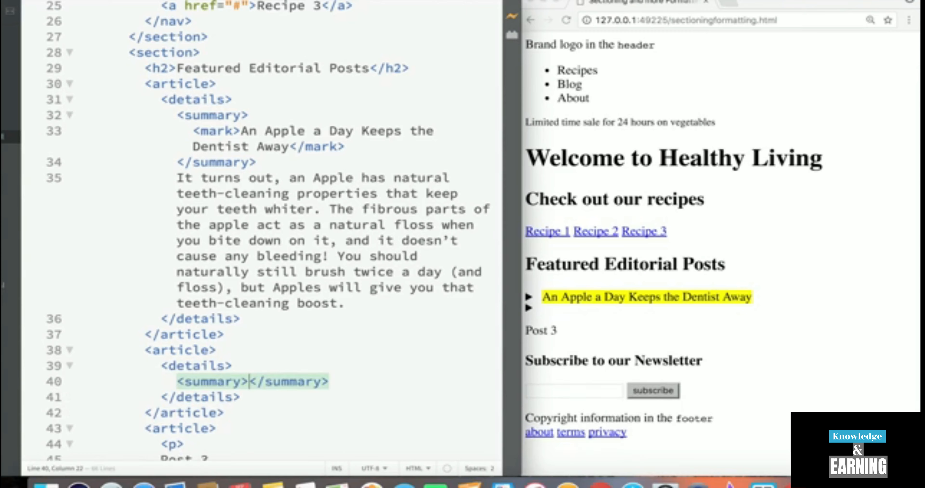
text(mark)
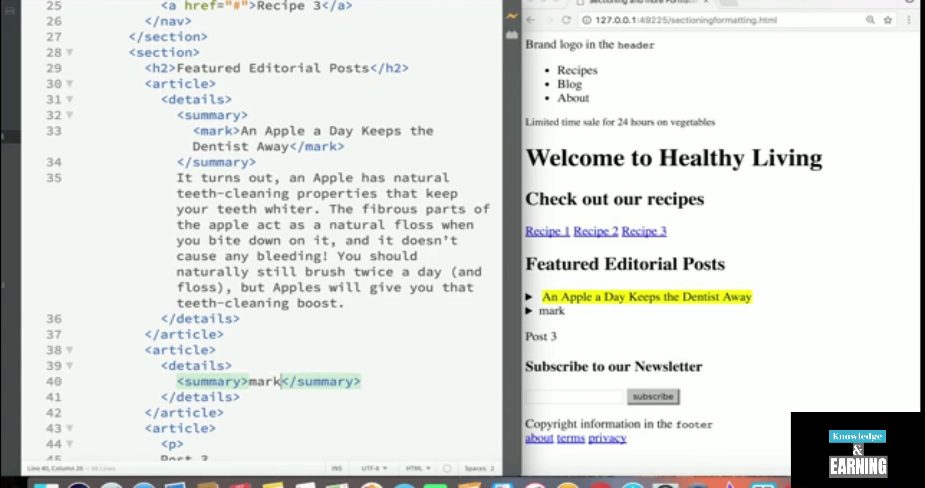
text(<mark>Can't you C How Rich Orange is in Vitamins?</mark>)
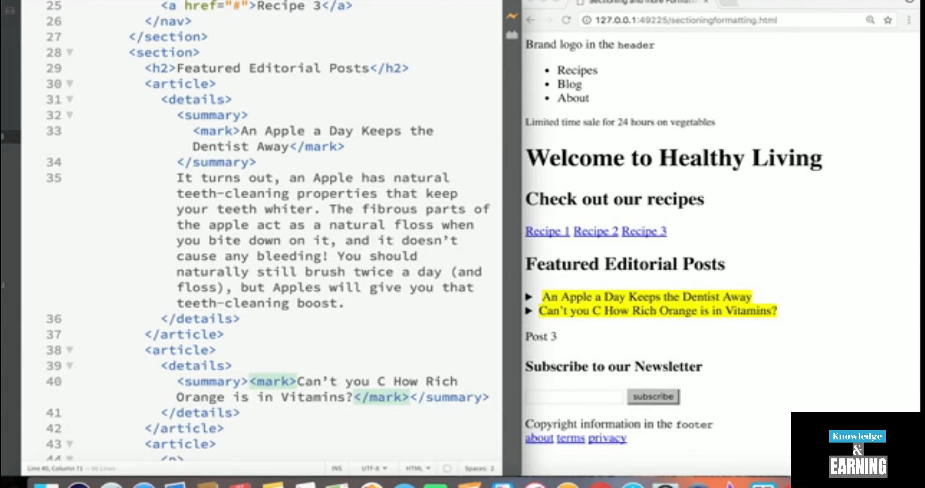
mouse_move(357, 355)
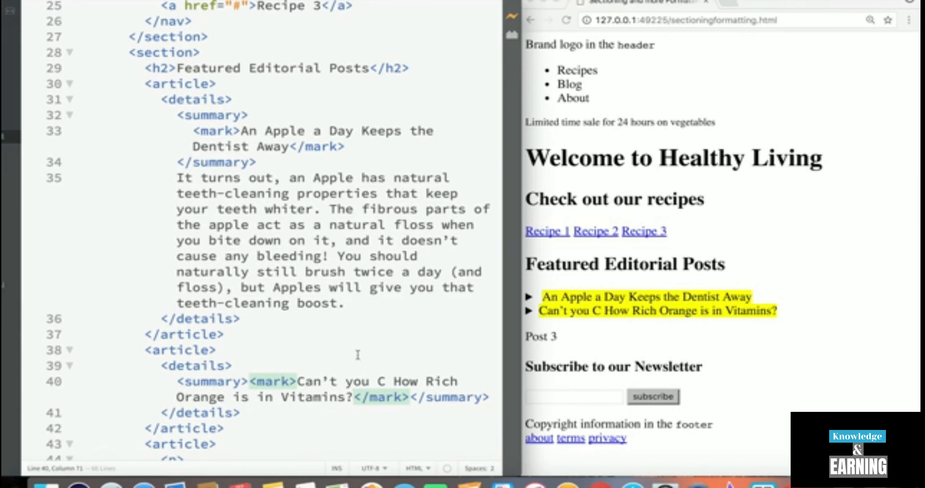
mouse_move(346, 443)
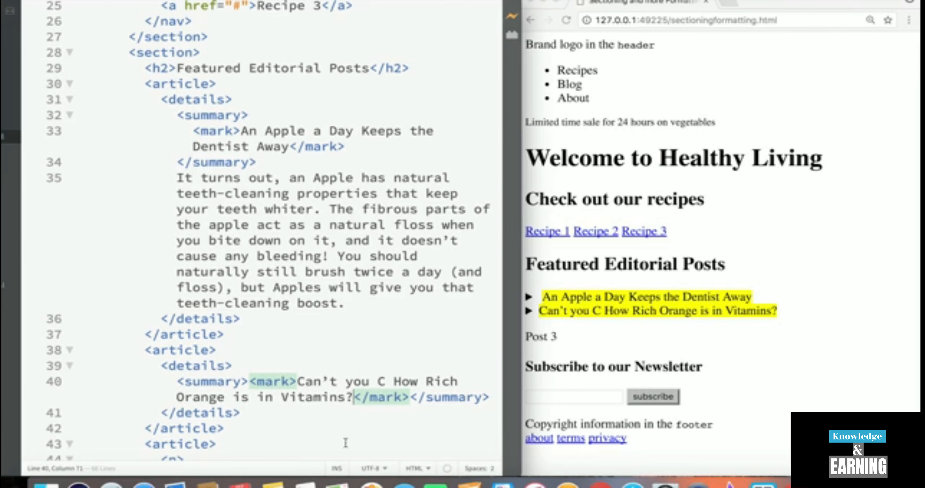
key(enter)
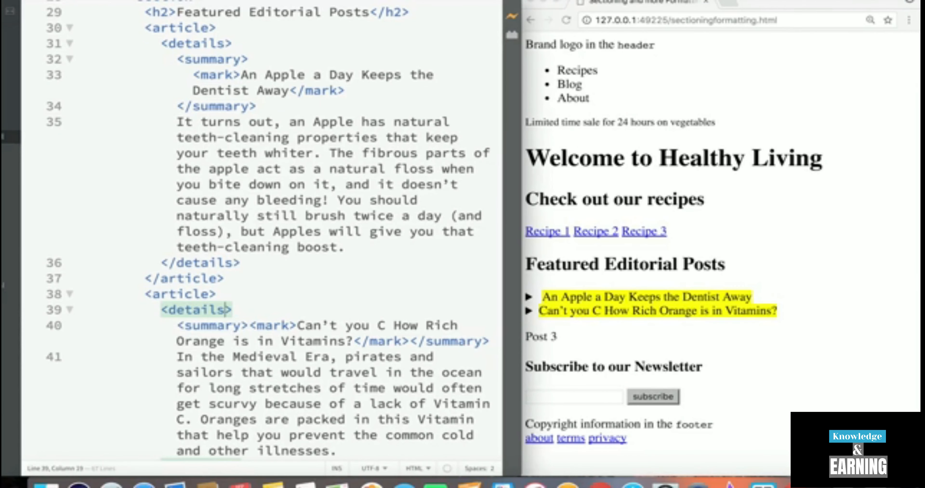
text(open)
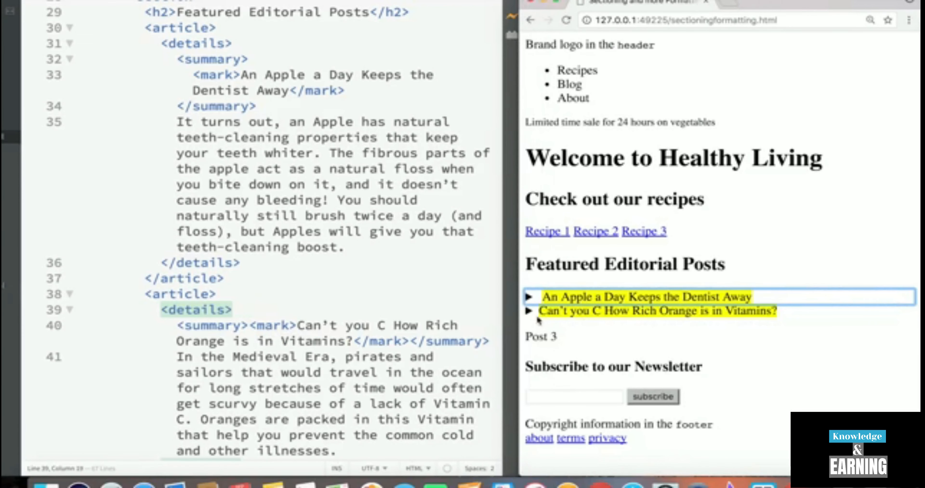
click(529, 311)
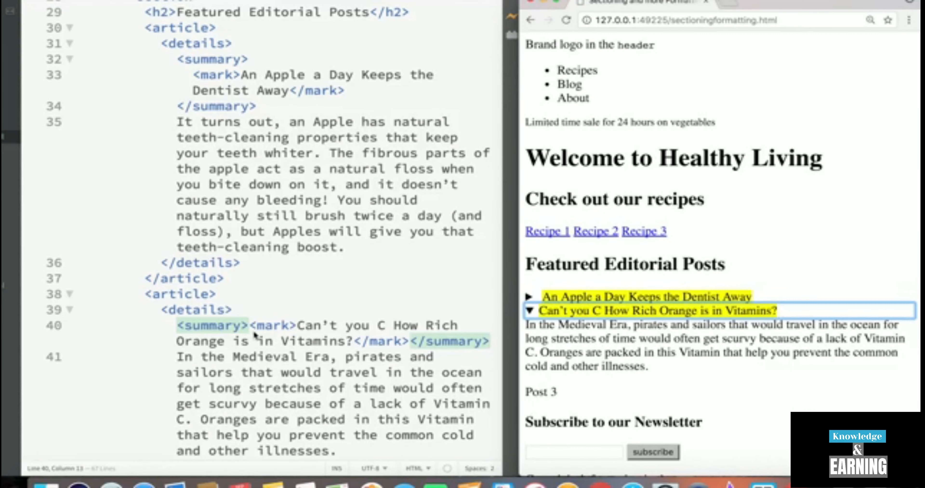
scroll(down, 3)
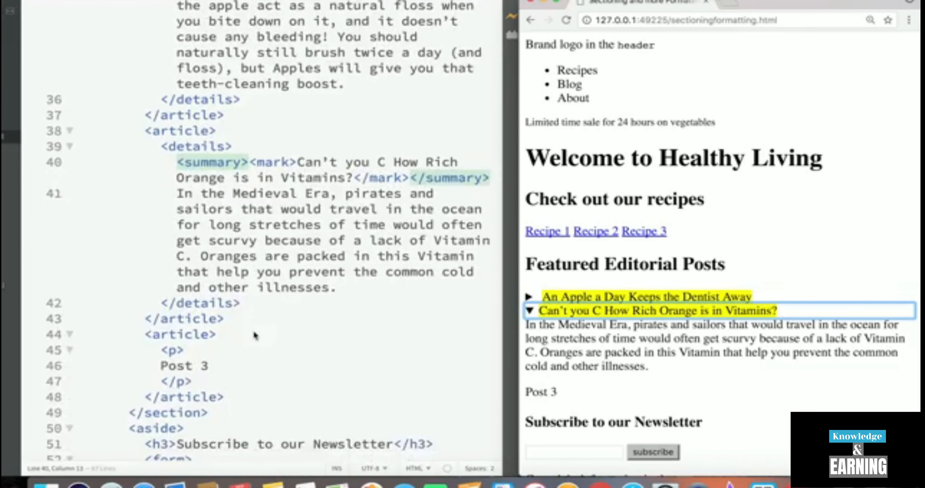
mouse_move(731, 344)
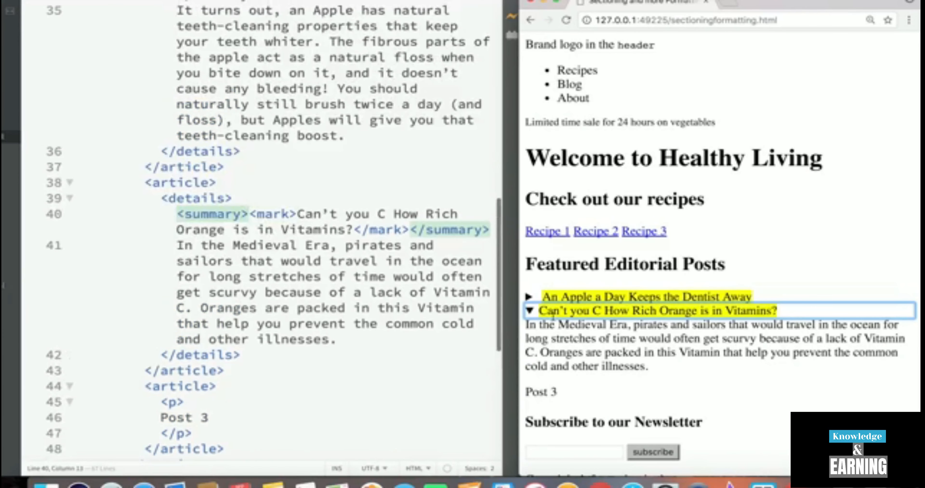
click(534, 310)
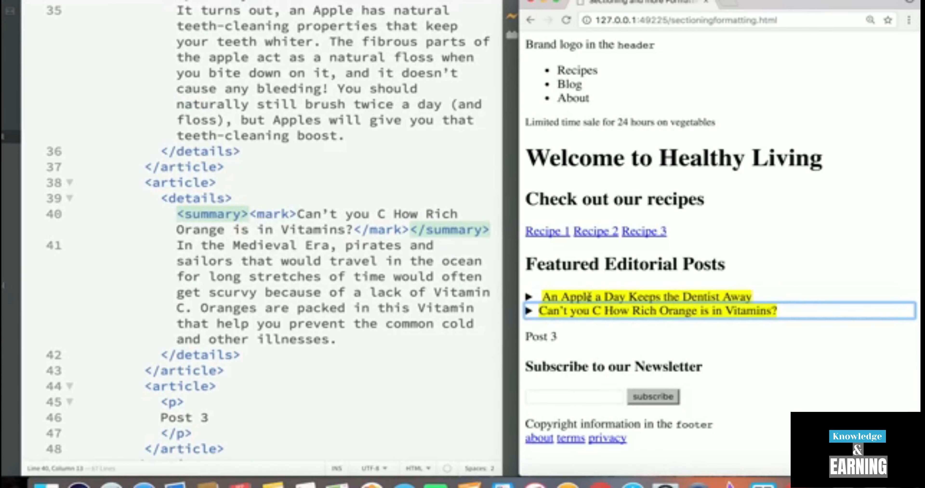
mouse_move(772, 332)
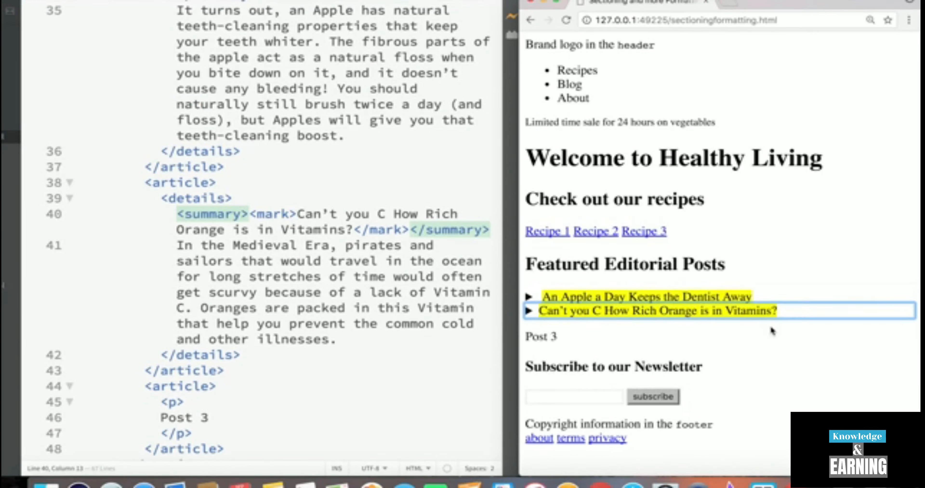
mouse_move(785, 331)
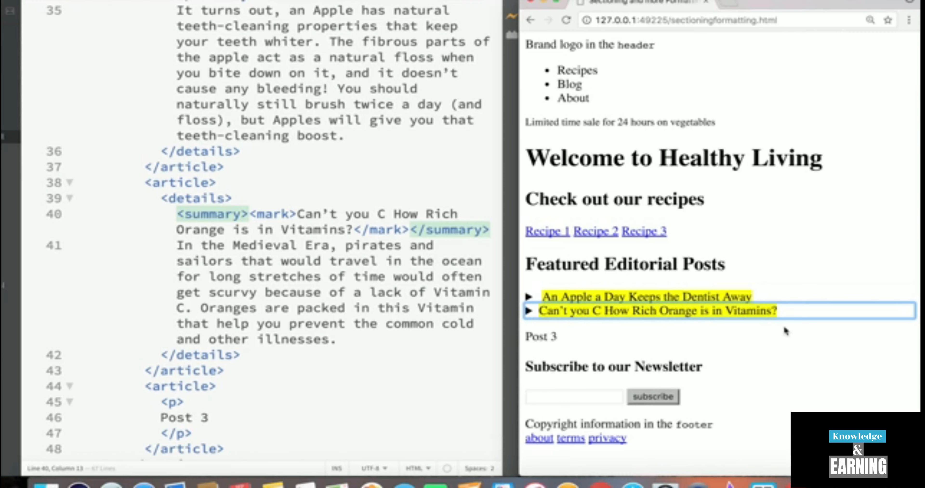
mouse_move(660, 478)
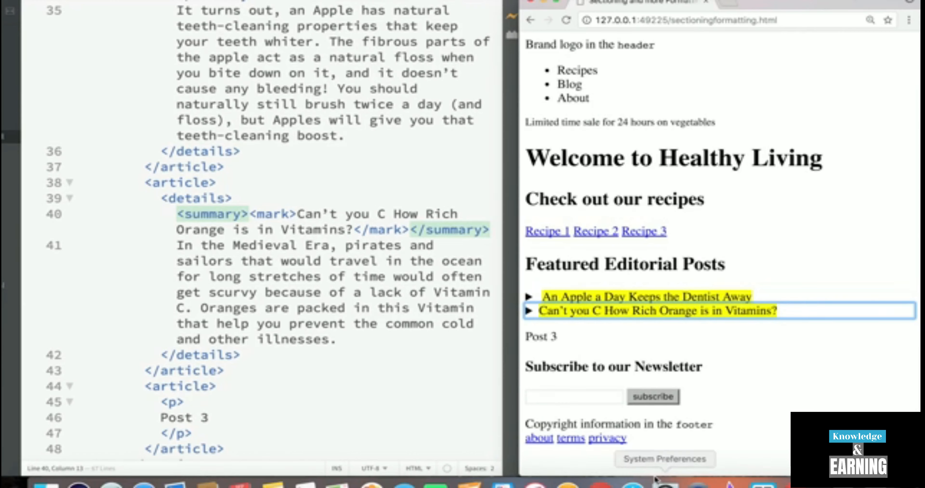
mouse_move(840, 272)
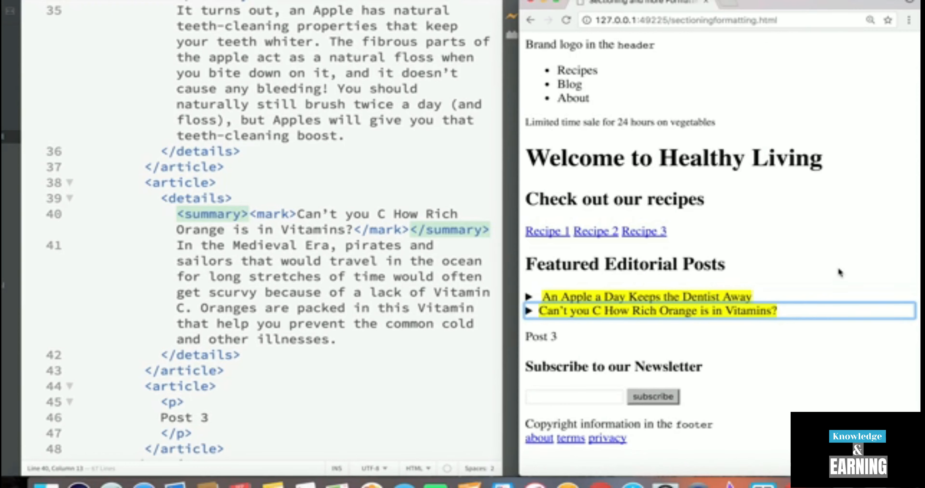
mouse_move(659, 271)
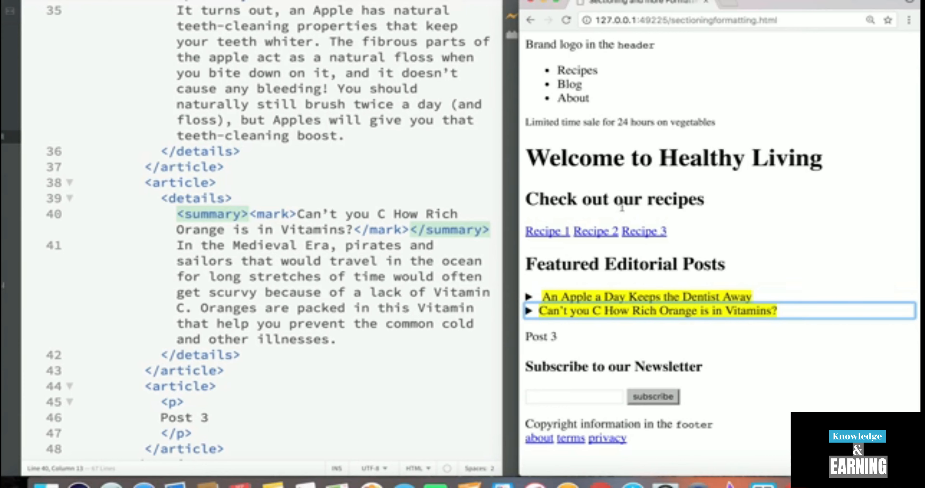
mouse_move(504, 342)
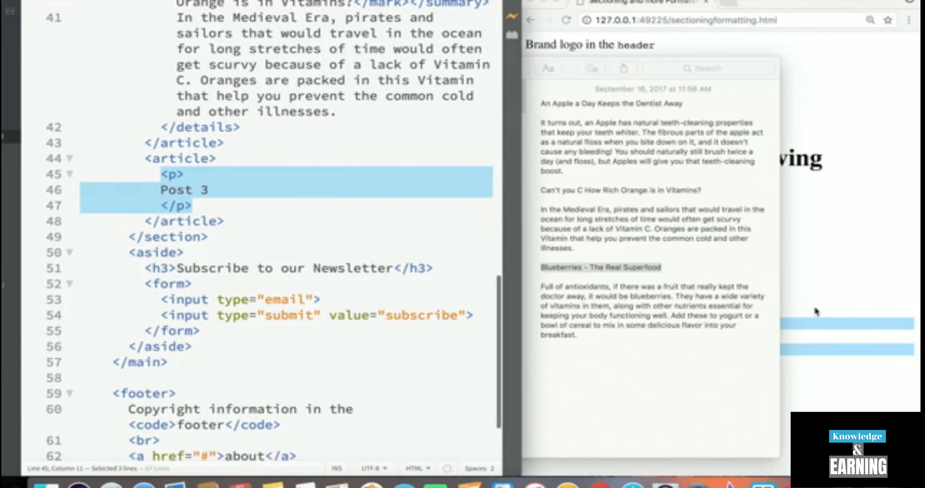
Build the third details post with marked title 'Blueberries - The Real Superfood' and its paragraph, then check it expanded.
text(details)
text(<summary></summary>)
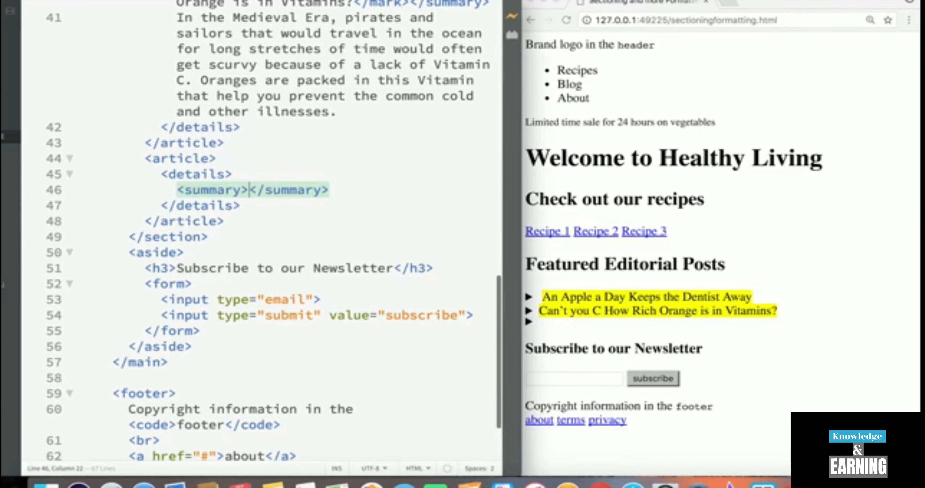
text(Blueberries - The Real Superfood</mark)
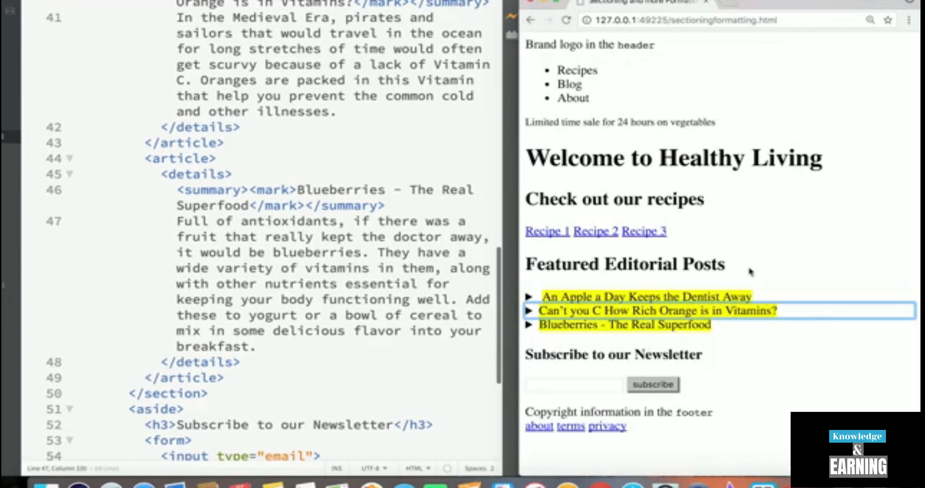
click(531, 324)
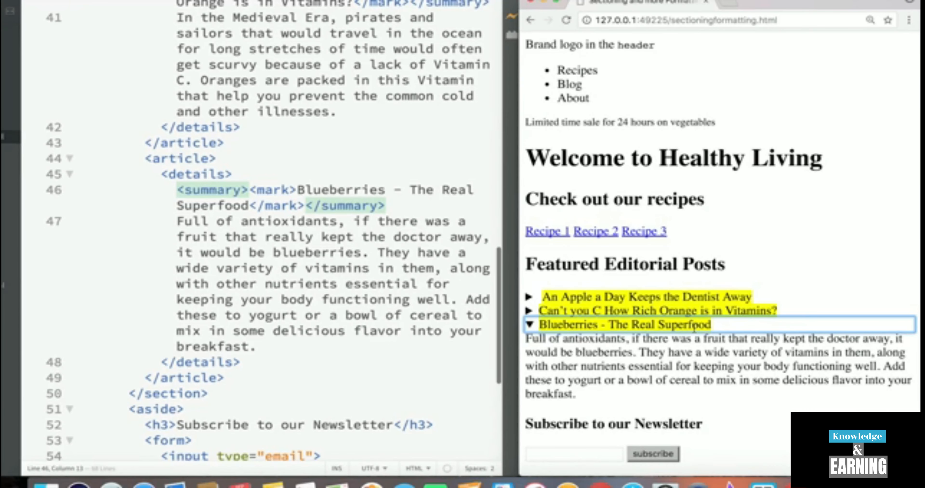
scroll(down, 3)
text( contenteditable="")
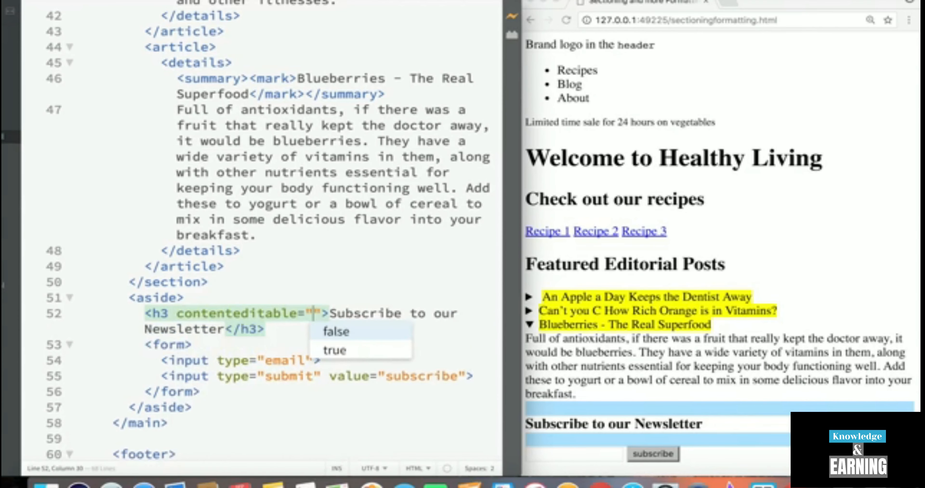
Set contenteditable="true" on the Subscribe to our Newsletter h3 heading.
click(334, 349)
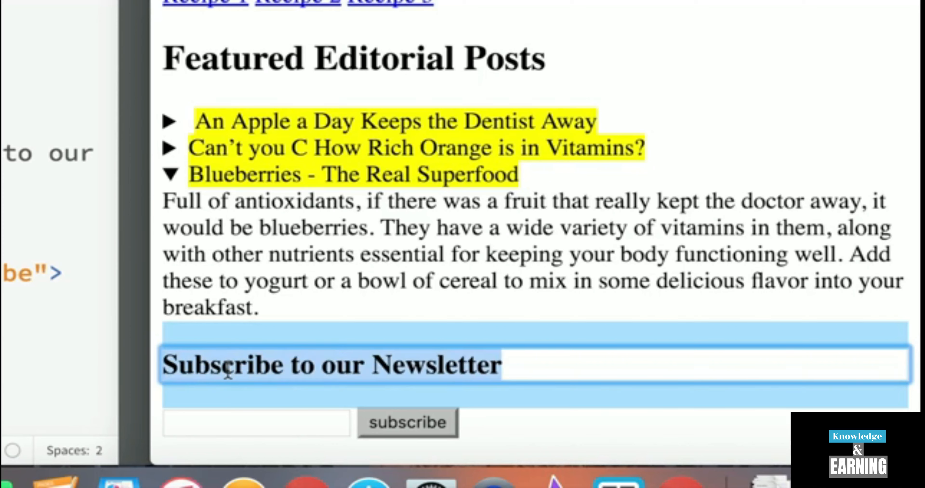
Retype the newsletter heading on the live page with 'Sign up to' / 'Receive' wording.
text(Sign up to)
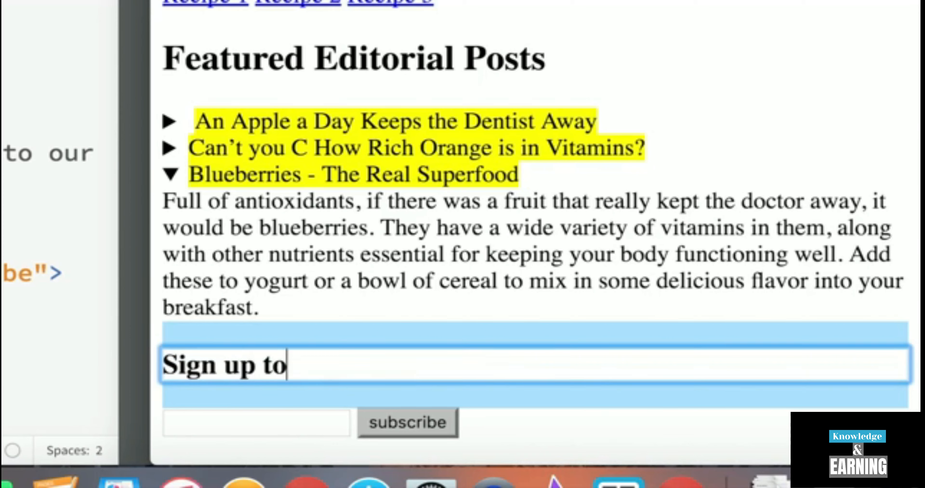
text(Receive)
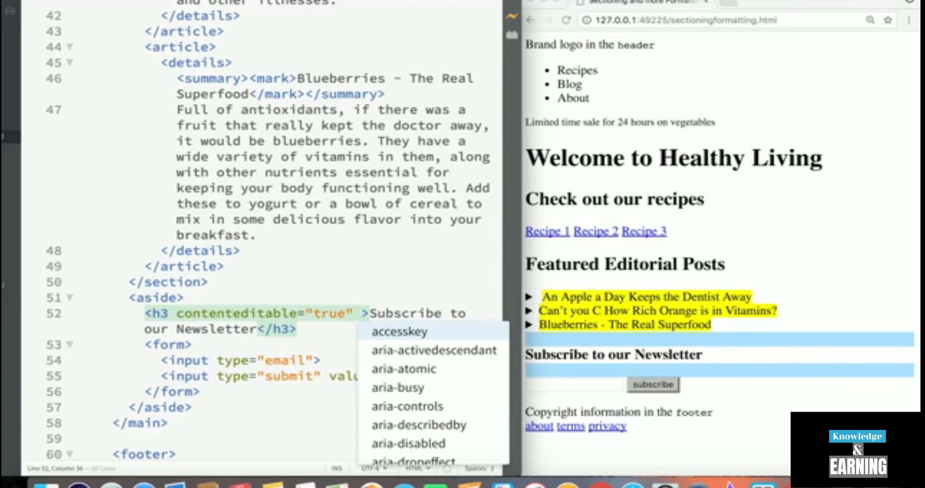
Begin an onchange attribute (typed 'onchag') after contenteditable="true" on the h3 tag.
text(onchag)
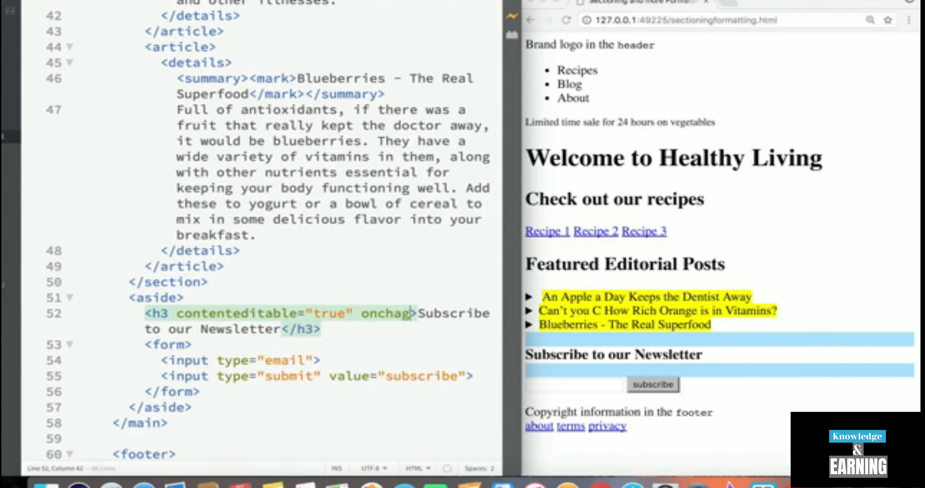